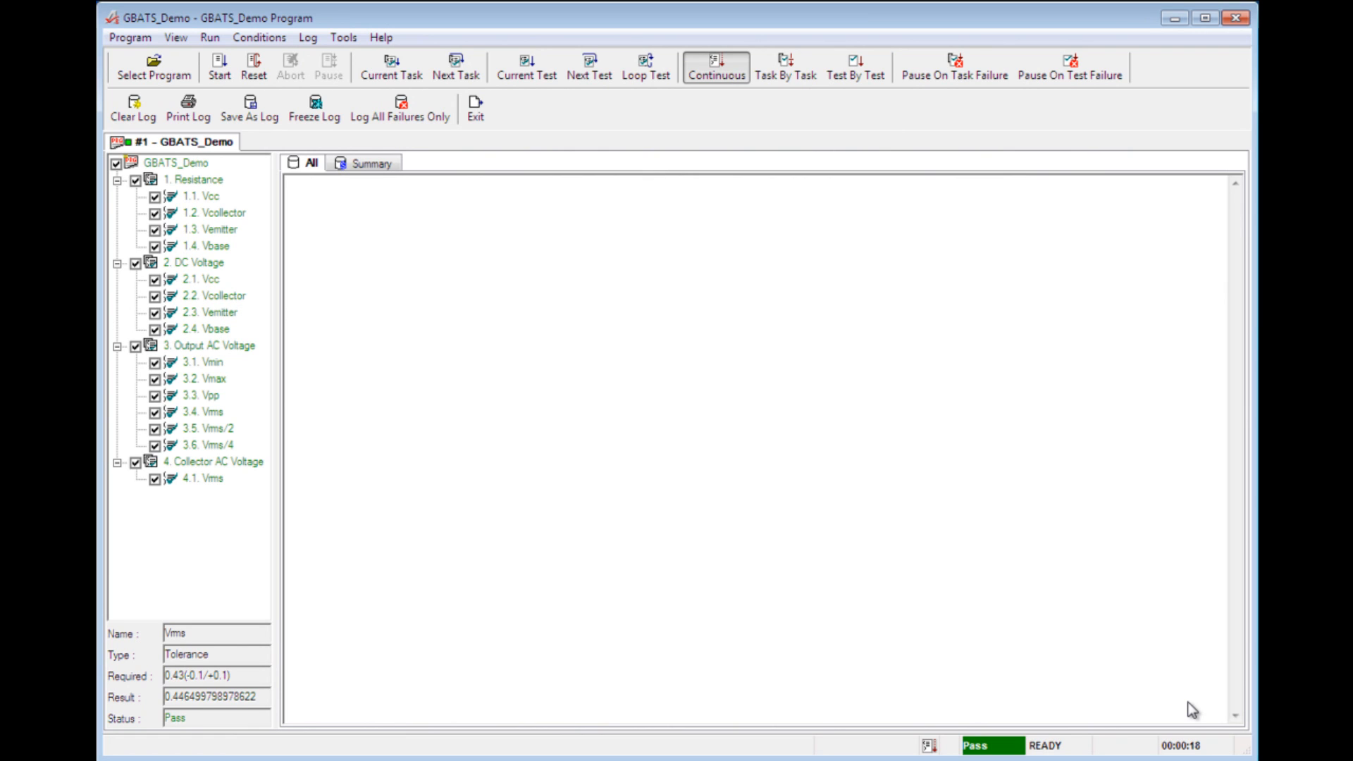
pyautogui.moveTo(478, 161)
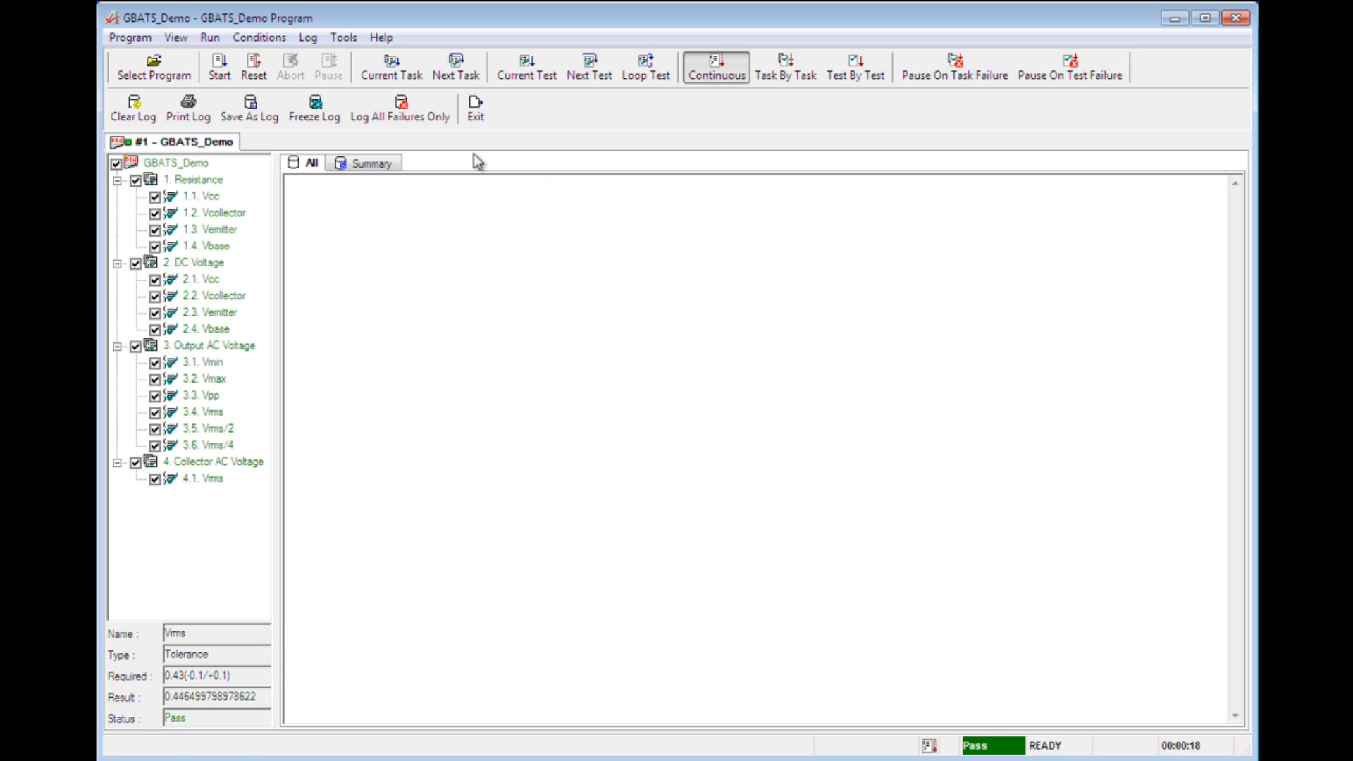
# Start the GBATS_Demo program and let all four tasks log passing results.
pyautogui.click(219, 68)
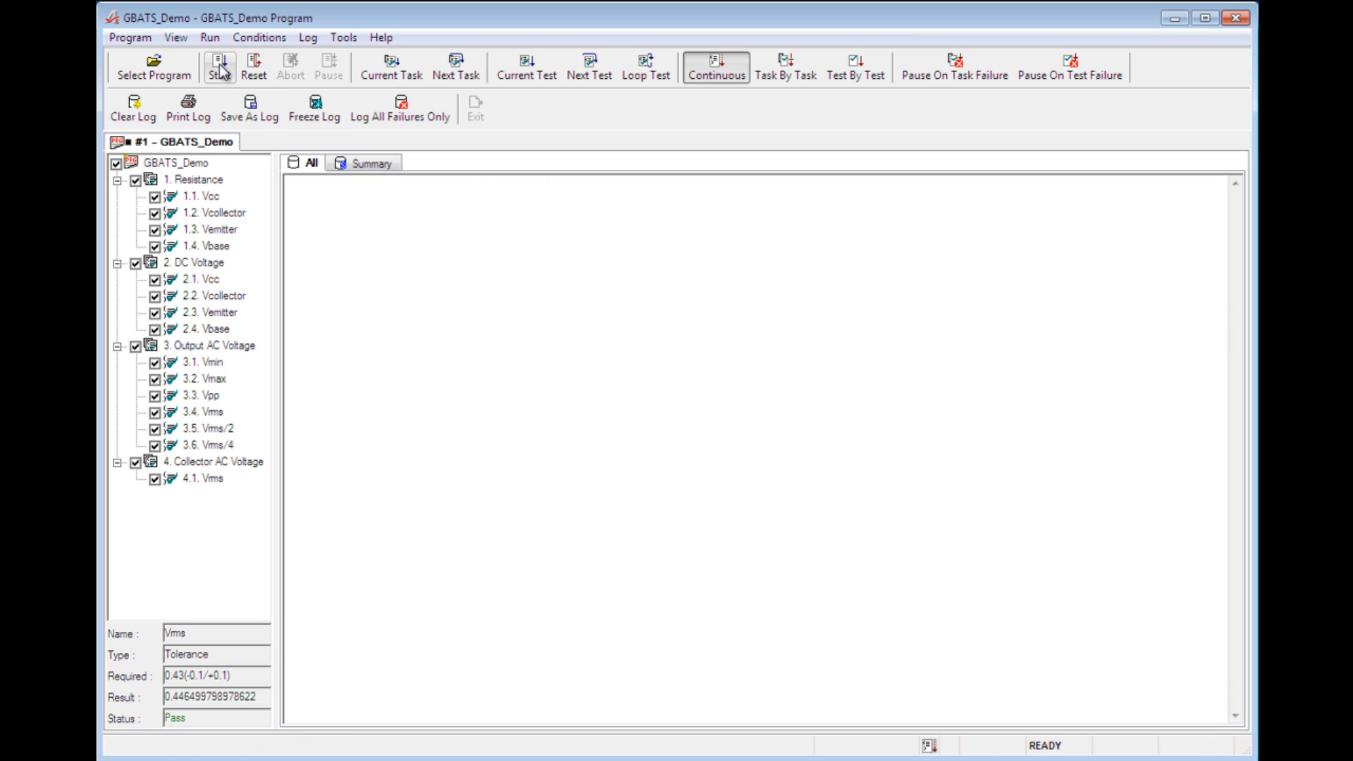
pyautogui.click(220, 68)
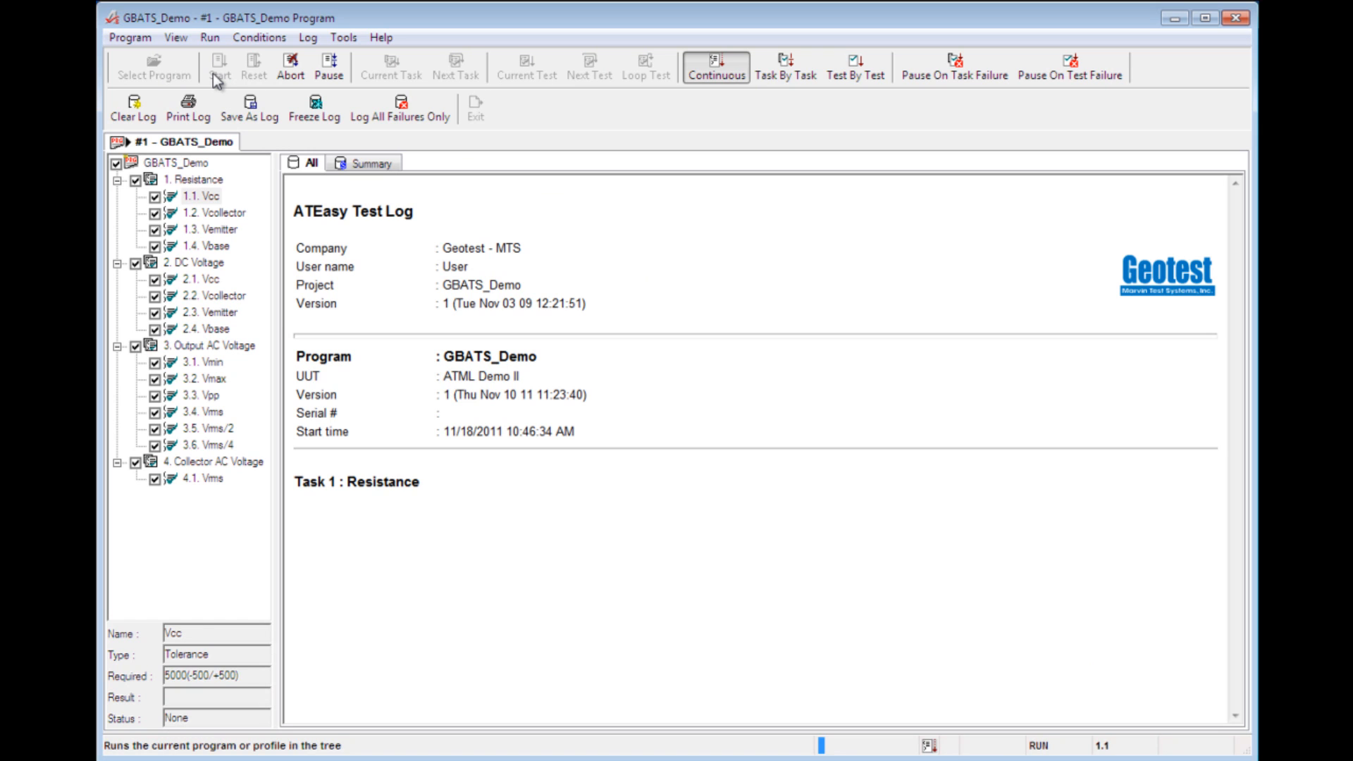
pyautogui.click(219, 67)
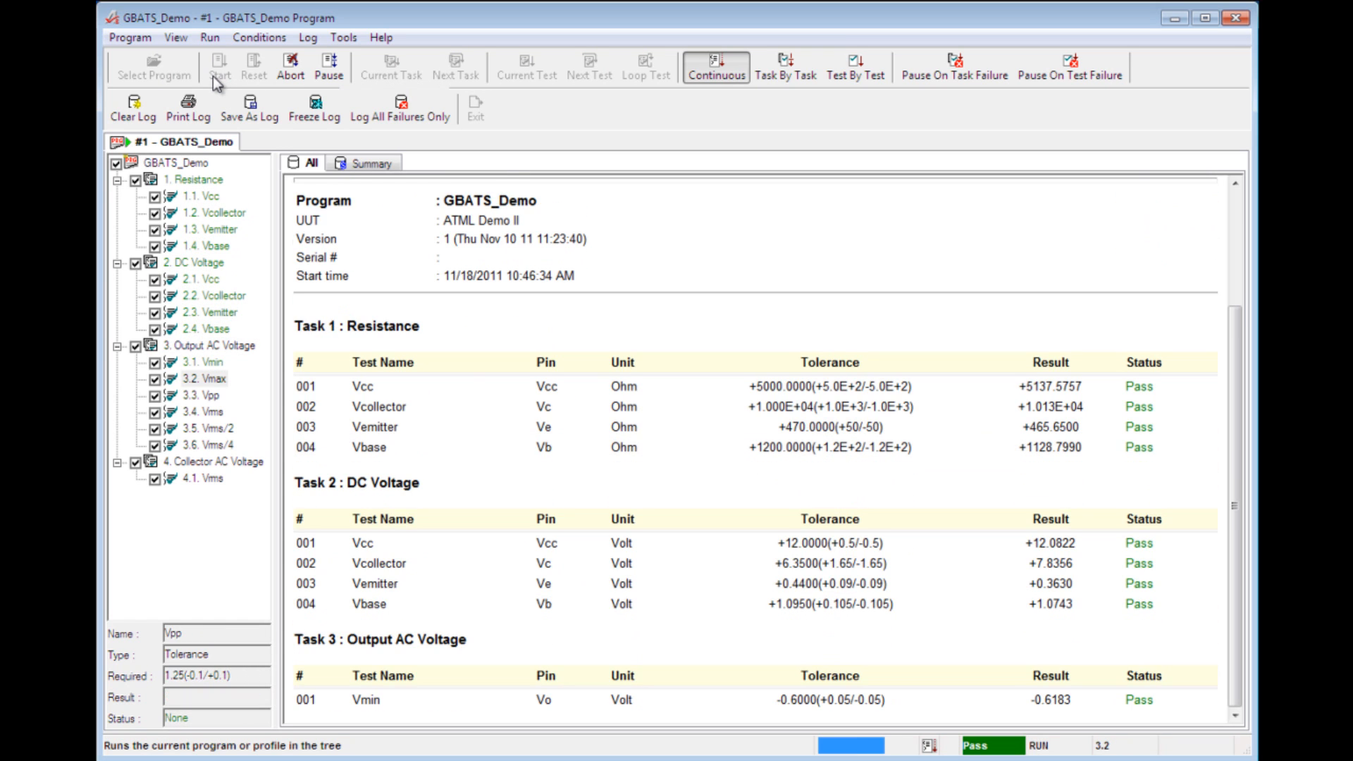
pyautogui.scroll(-3)
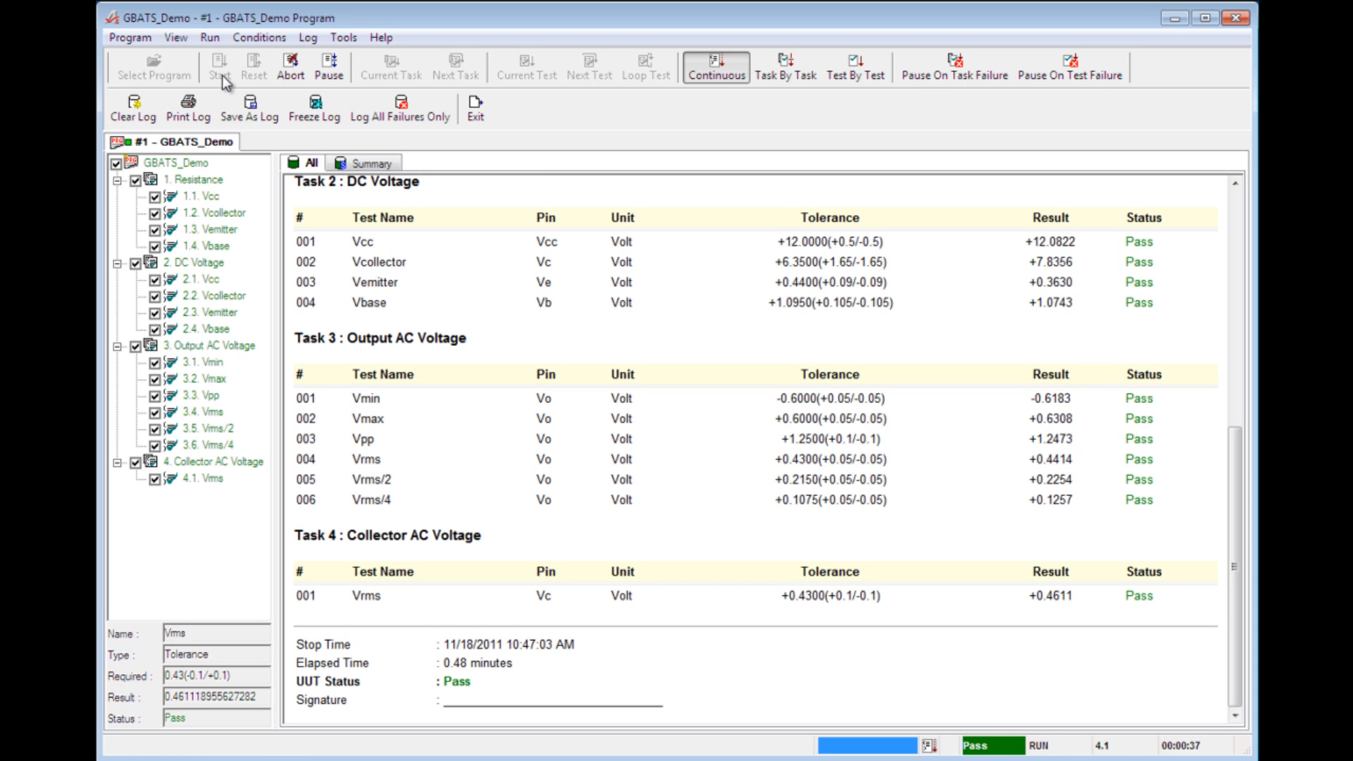
pyautogui.moveTo(225, 81)
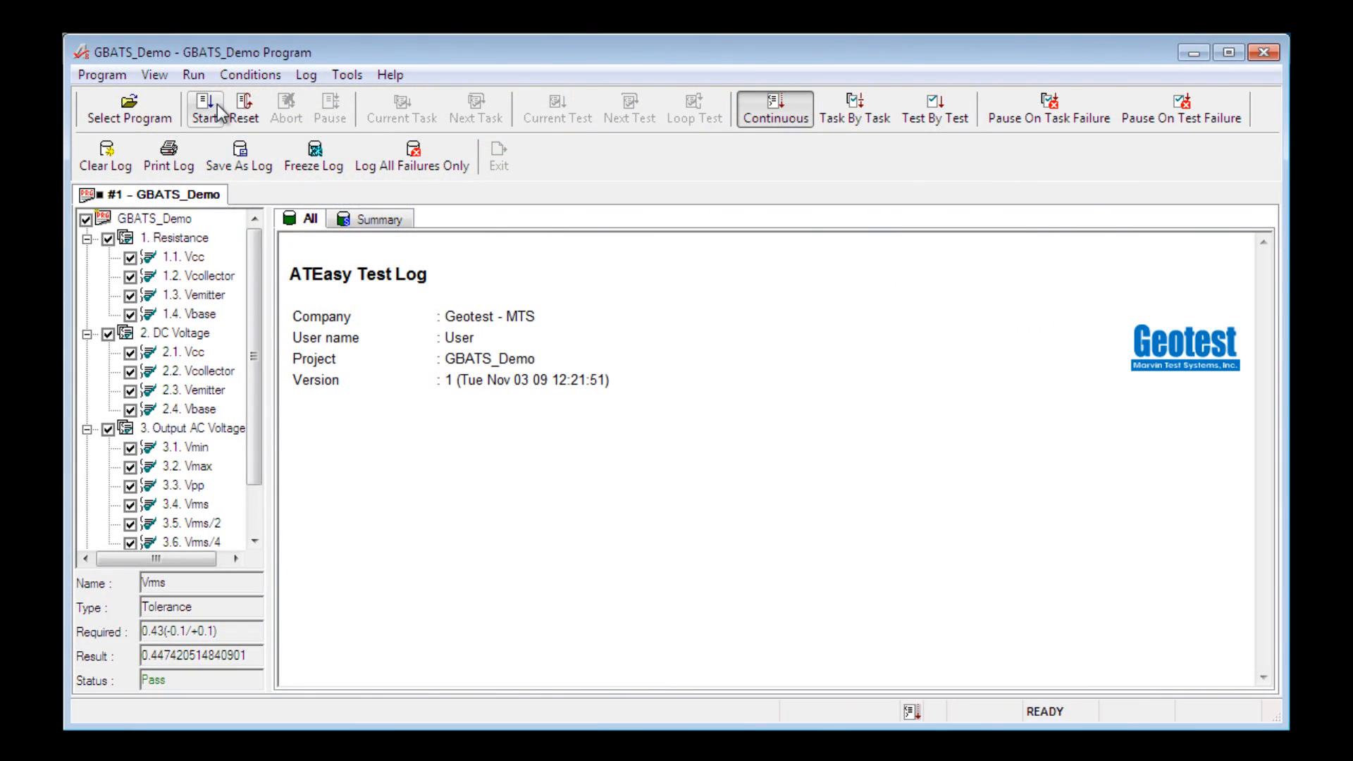
# Rerun GBATS_Demo so the Resistance task logs Vcc and Vbase as Fail.
pyautogui.click(203, 109)
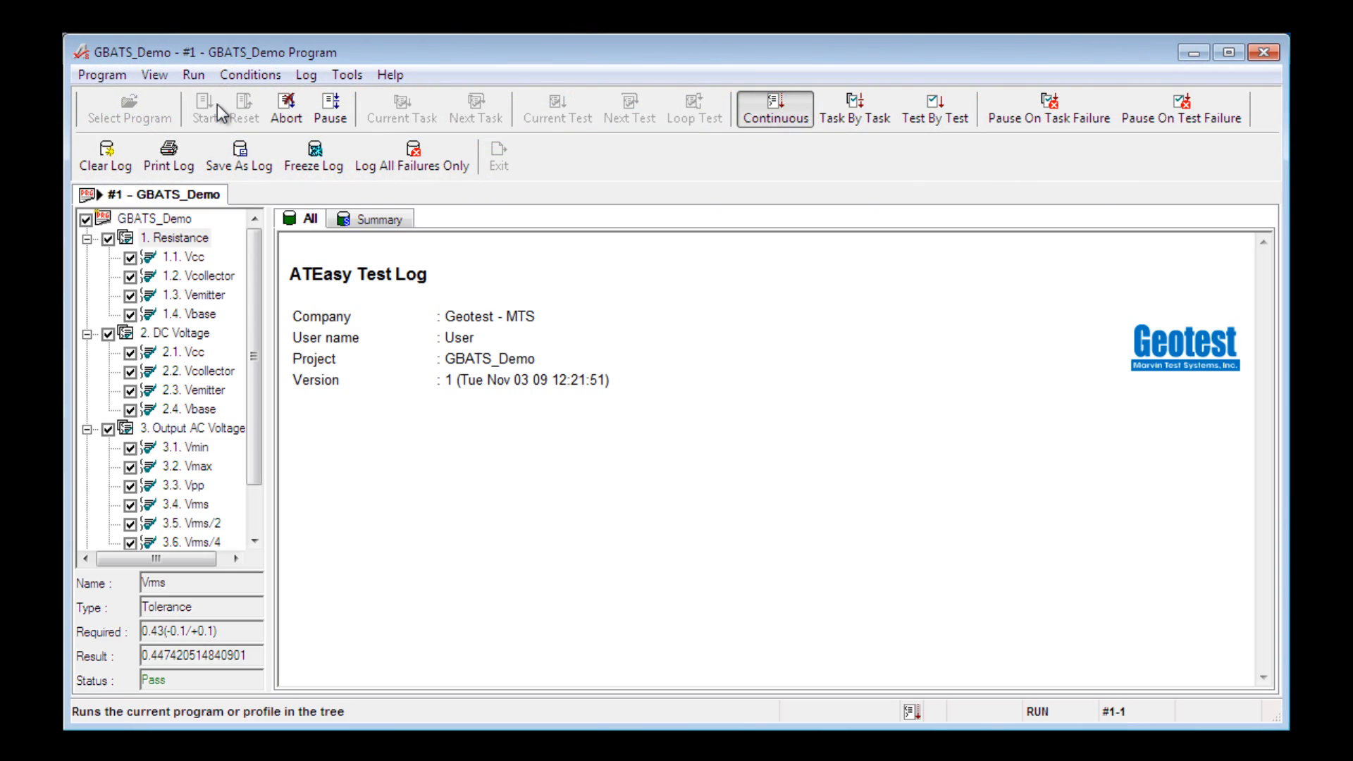
pyautogui.click(216, 108)
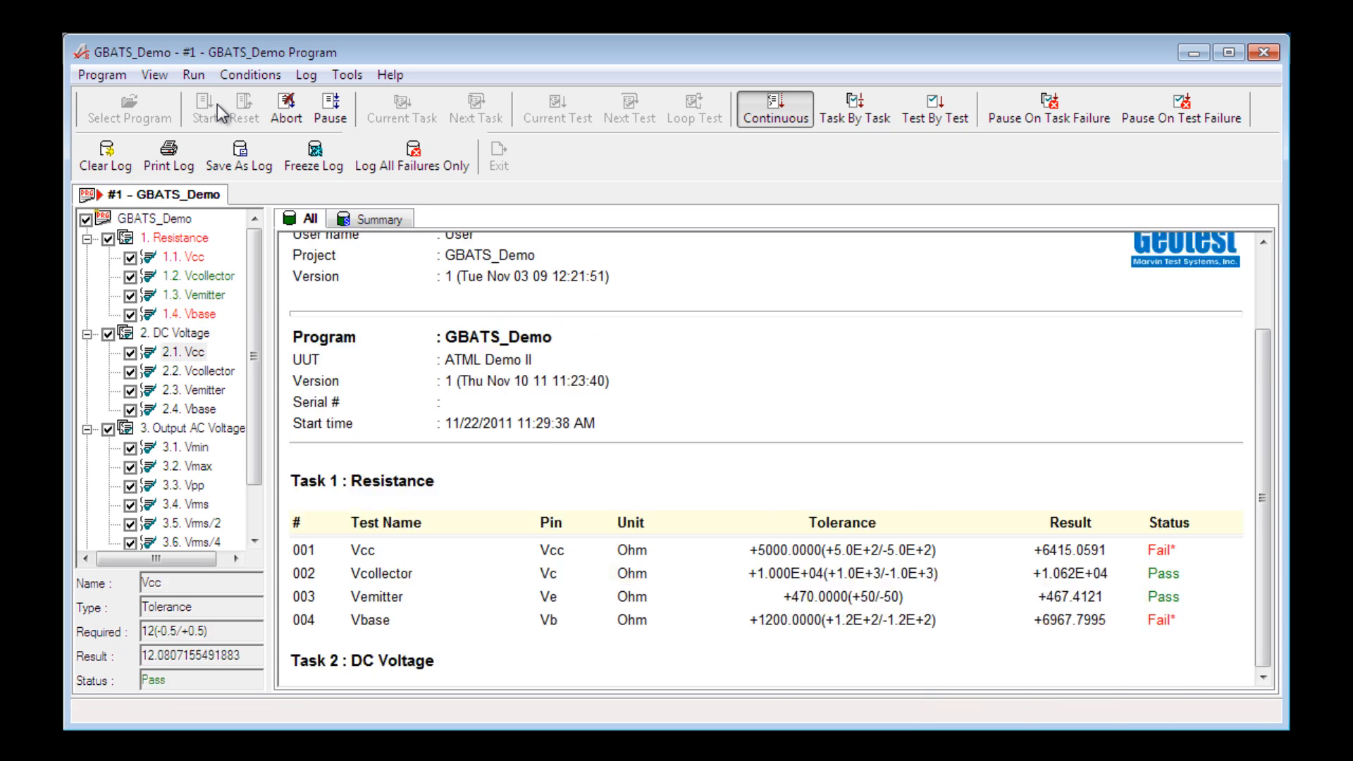
pyautogui.click(179, 102)
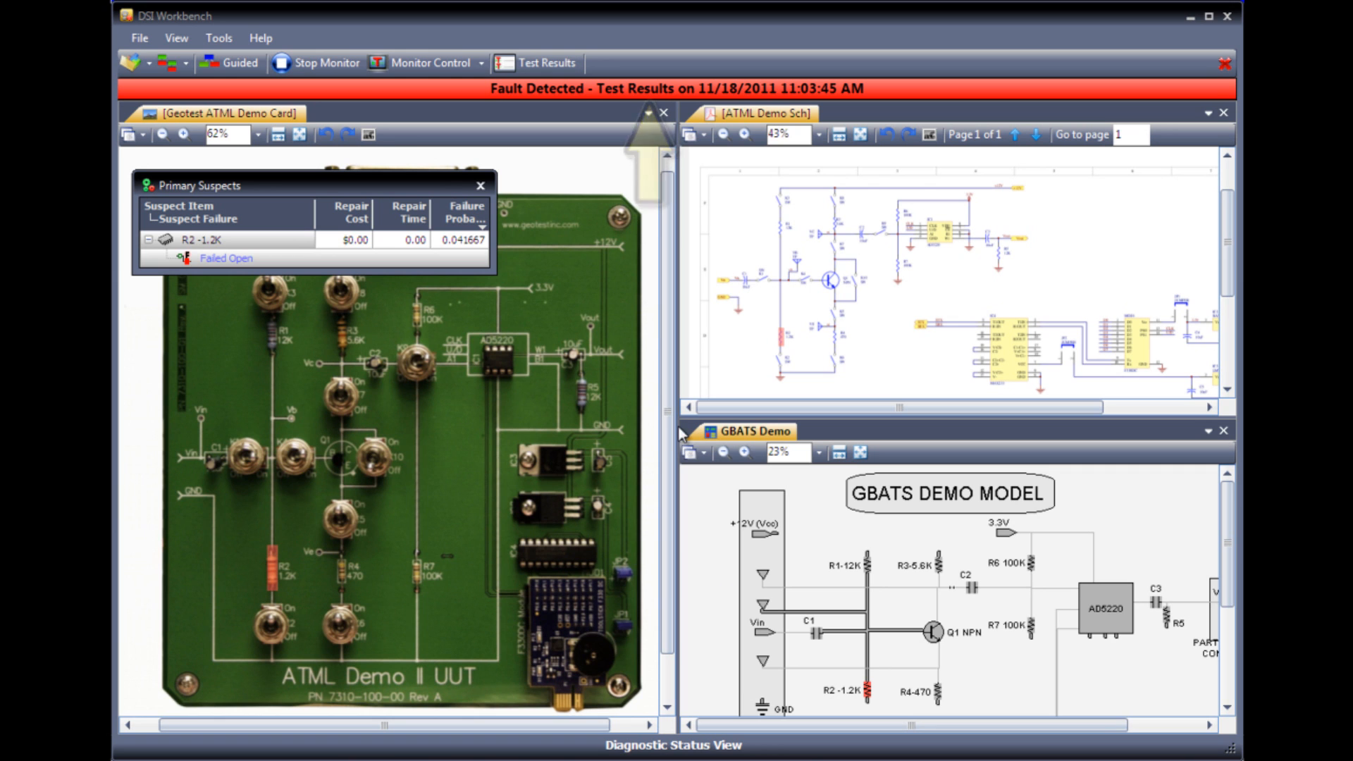
pyautogui.moveTo(389, 155)
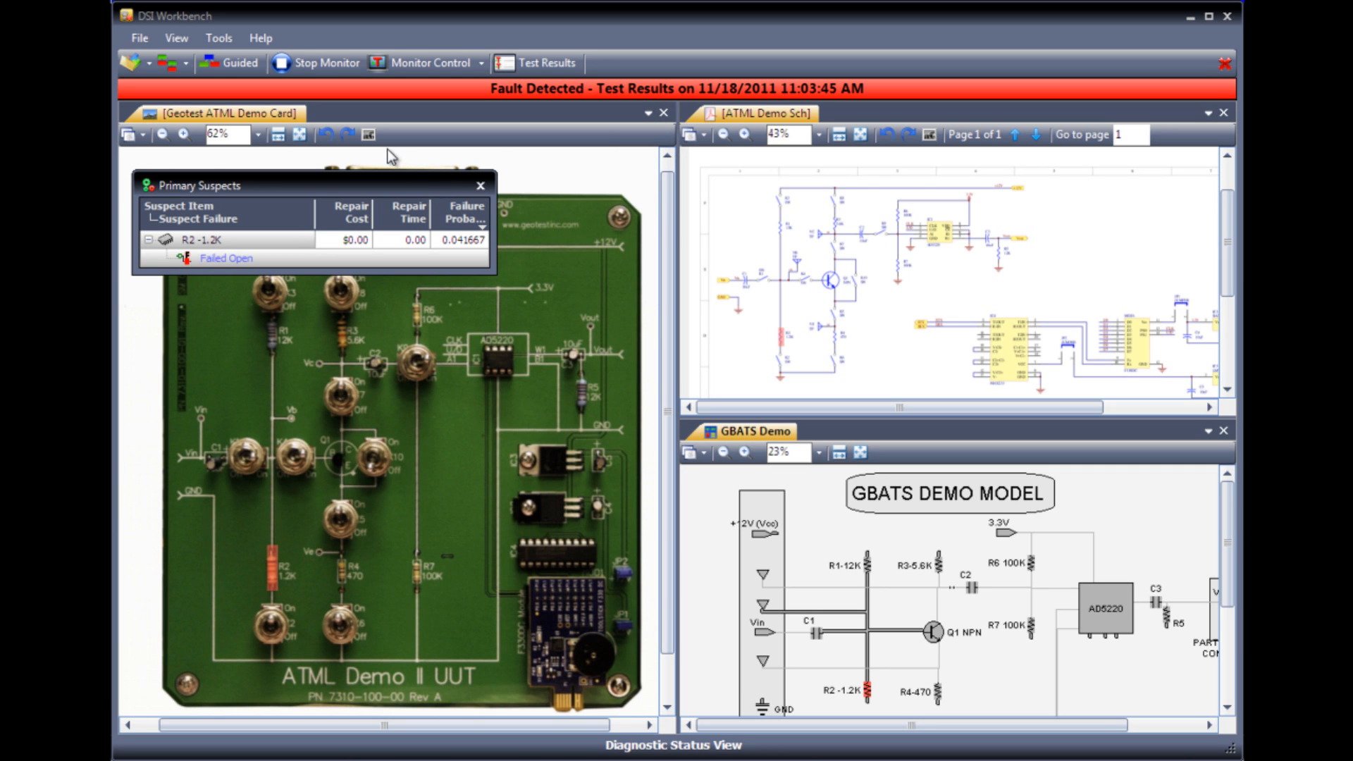
# Render the demo card image in grayscale so suspect R2 stands out.
pyautogui.click(366, 135)
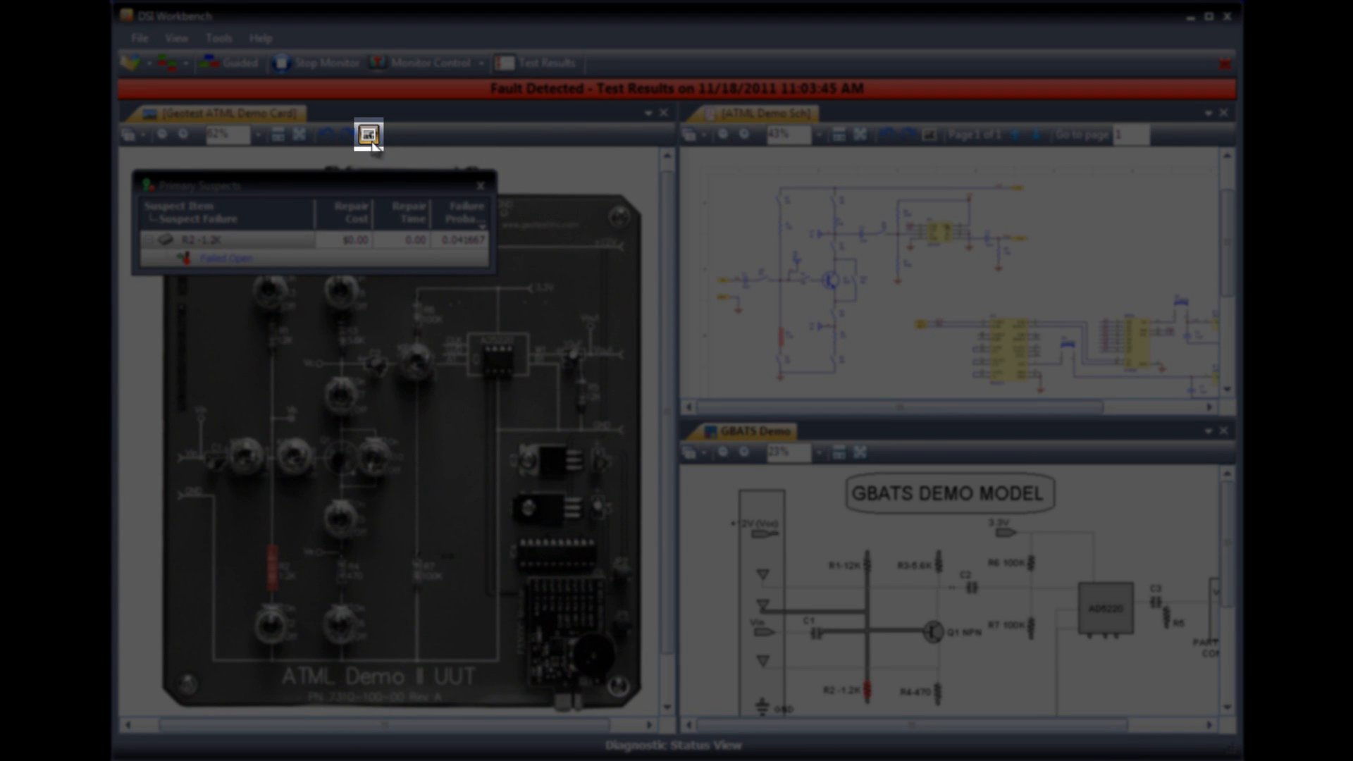